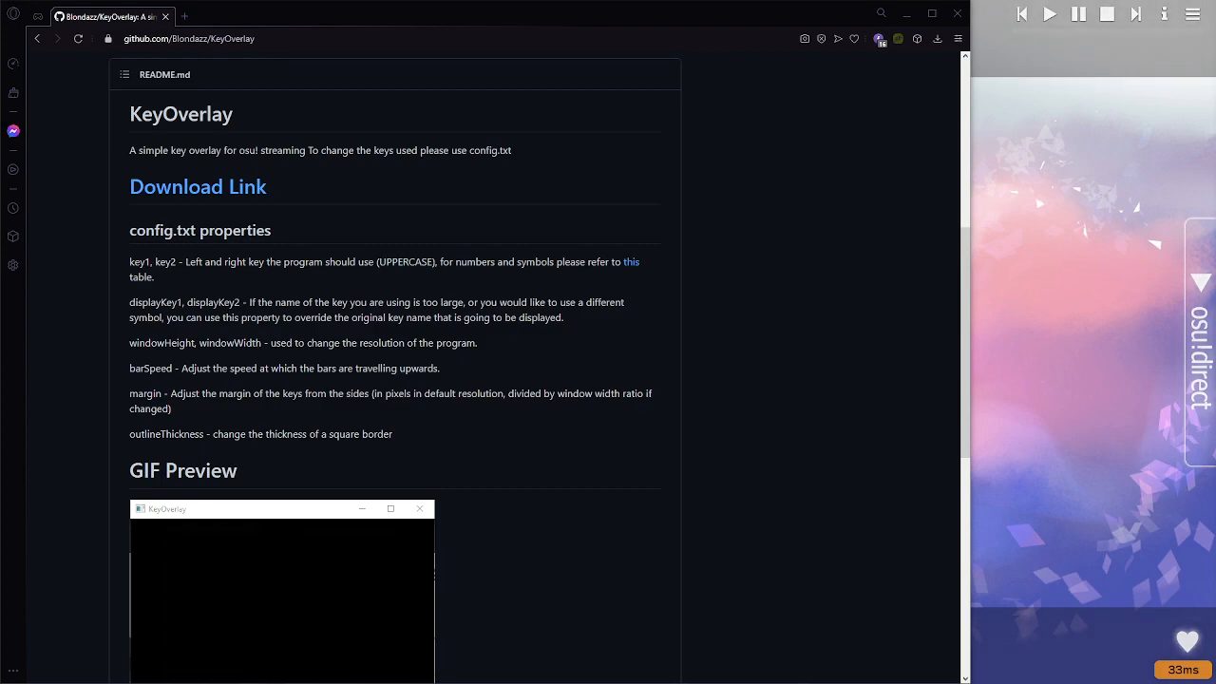
- Add a Color Key effect filter to the 'keys' source from its Filters window
scroll(down, 3)
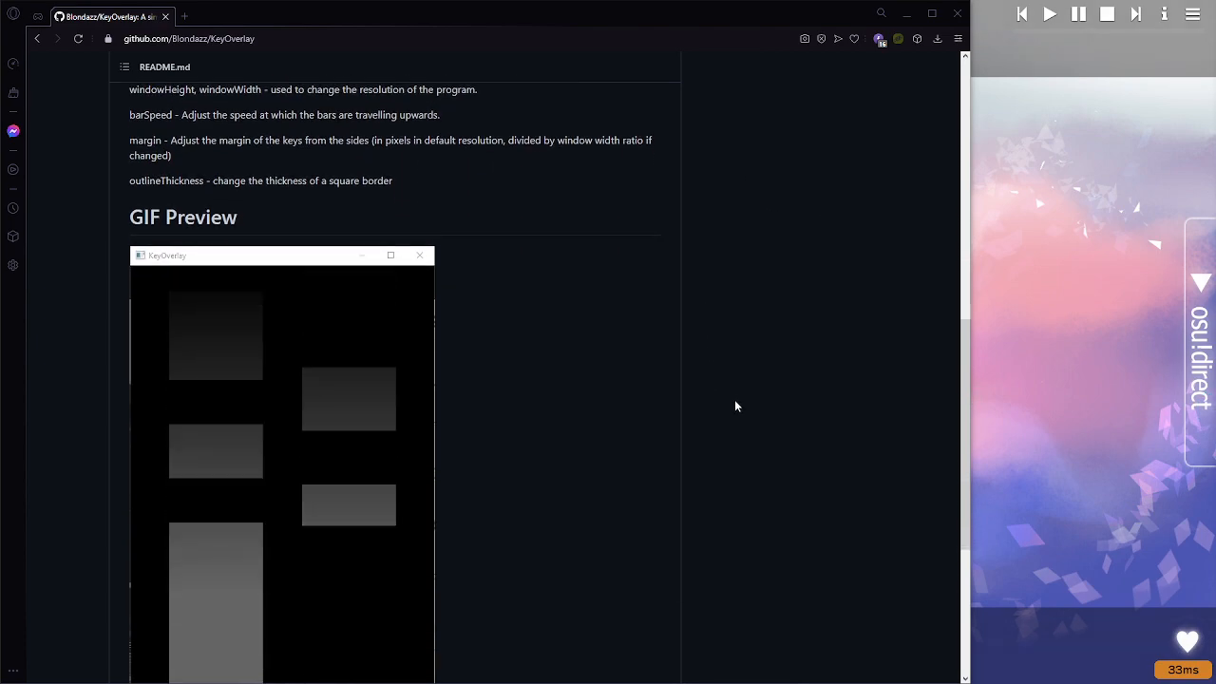
scroll(down, 3)
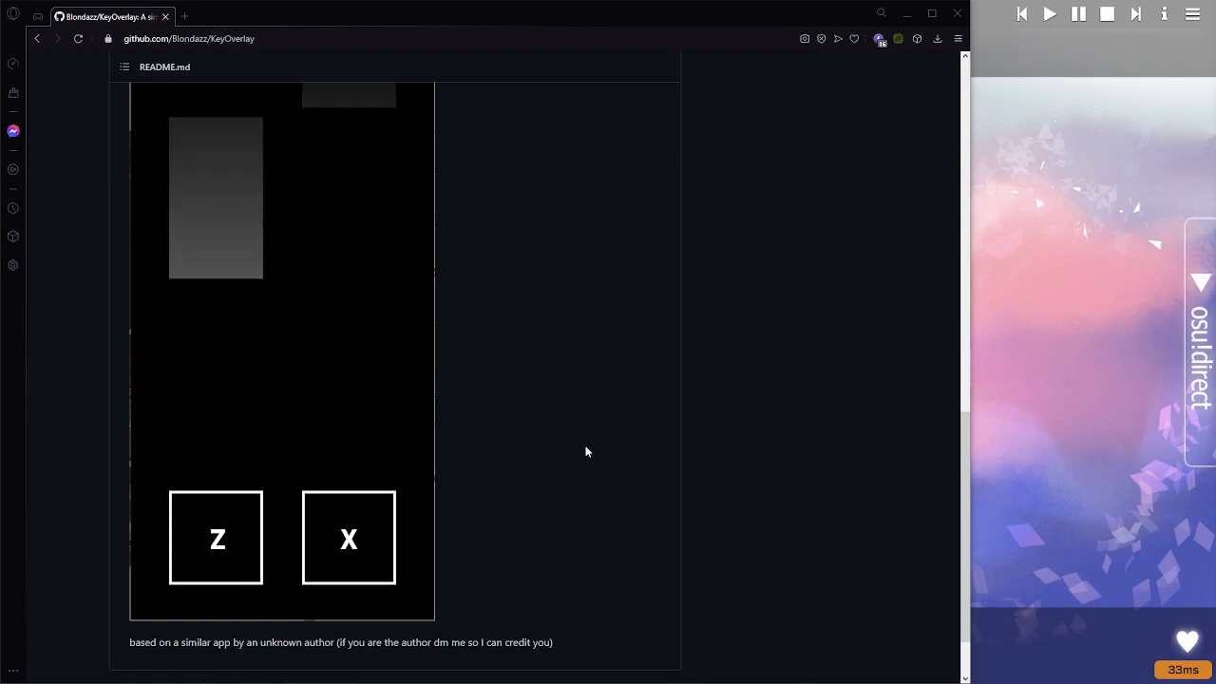
scroll(down, 3)
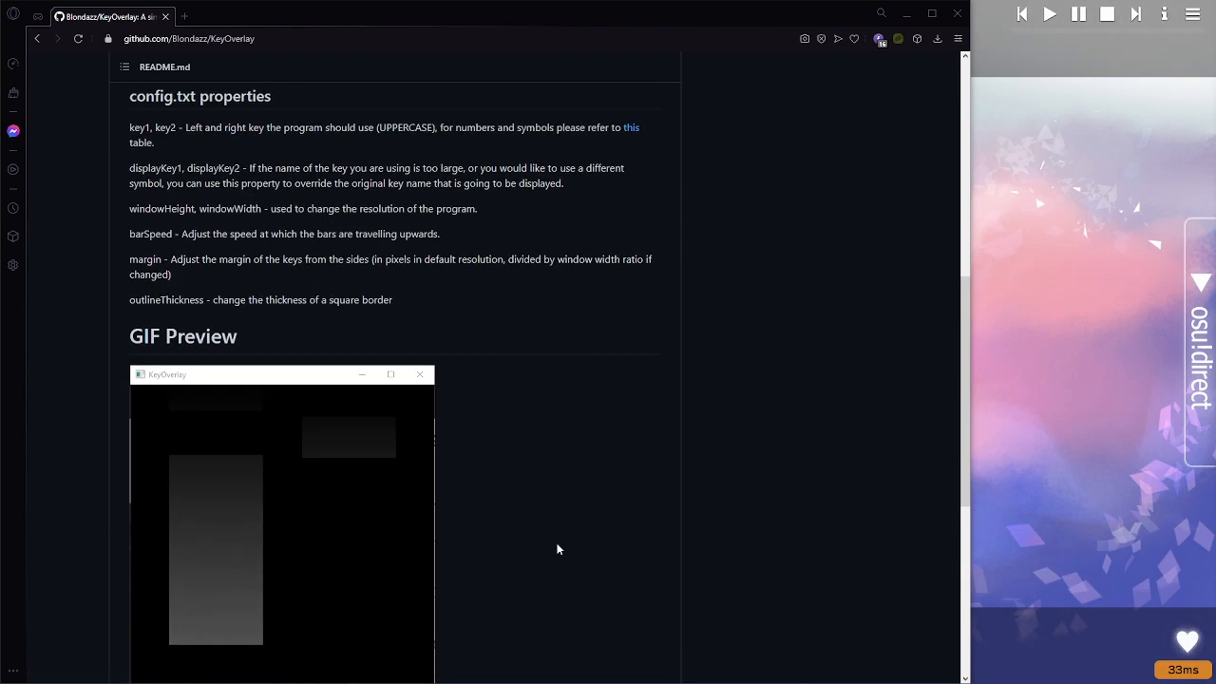
scroll(down, 3)
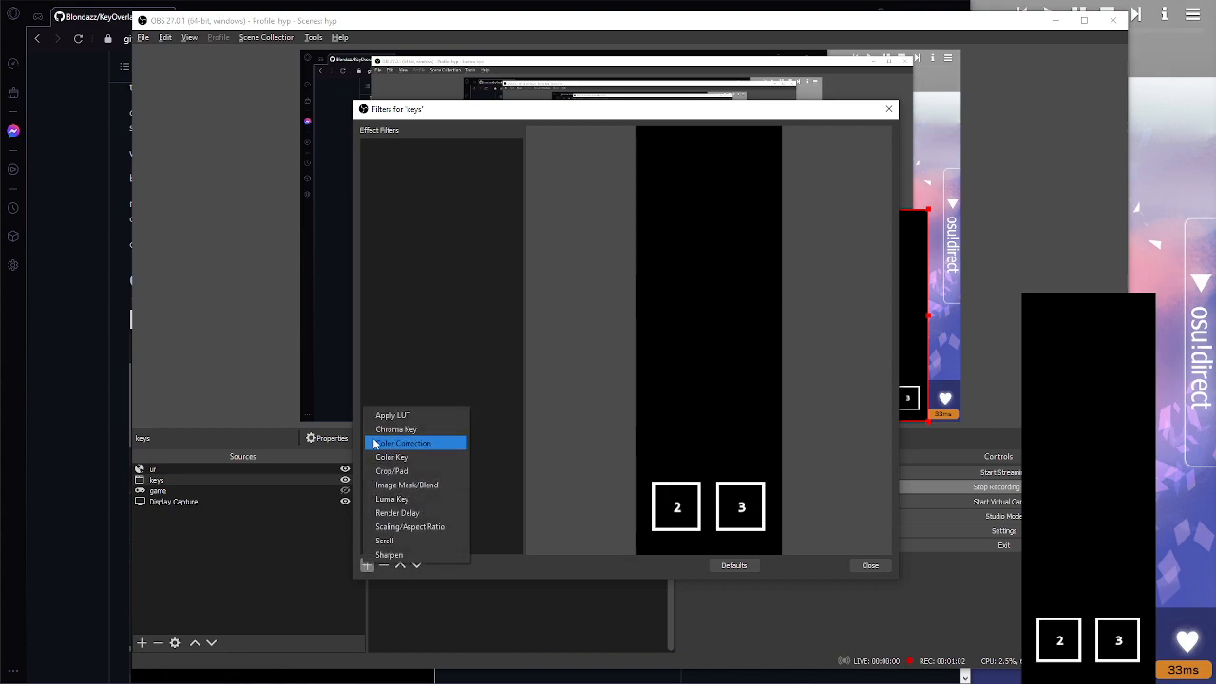
mouse_move(391, 457)
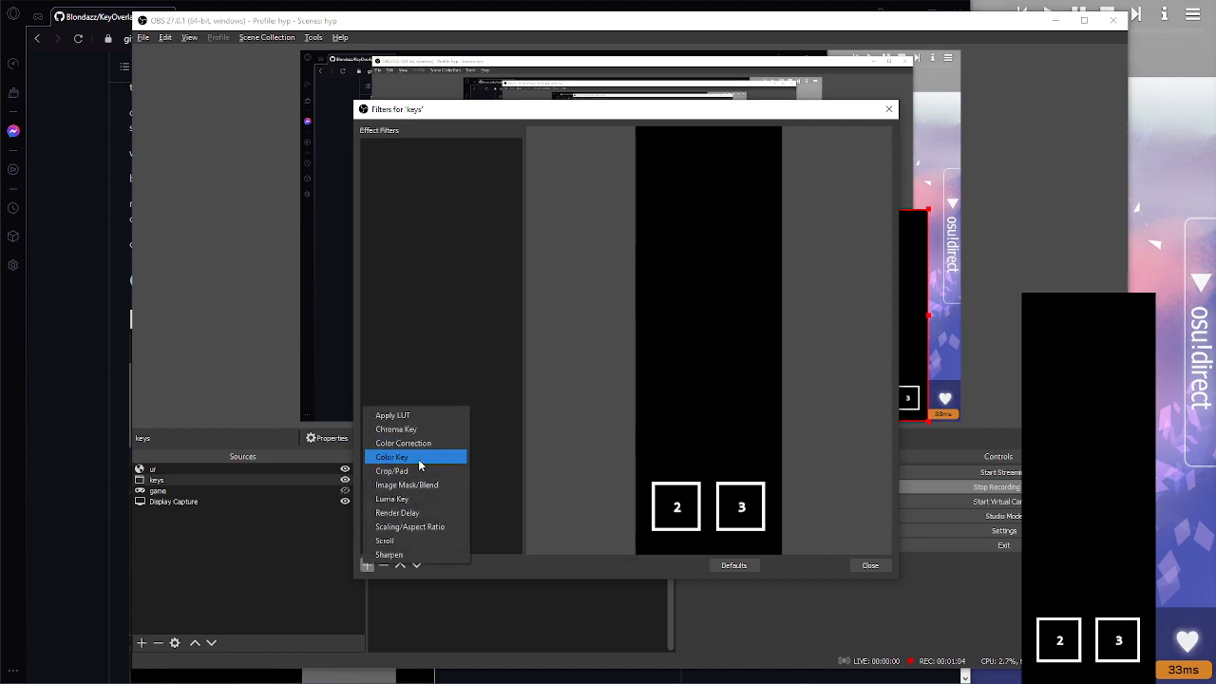
click(391, 457)
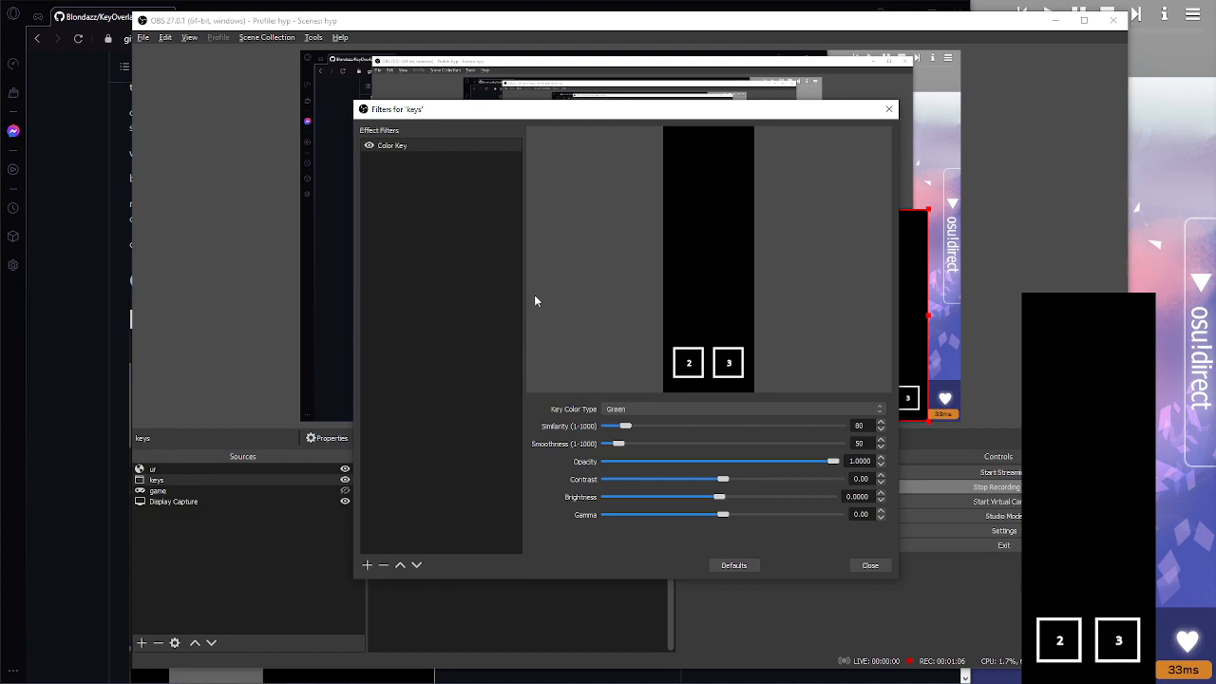
- Set the Color Key type to Custom Color and pick black (#000000)
click(744, 408)
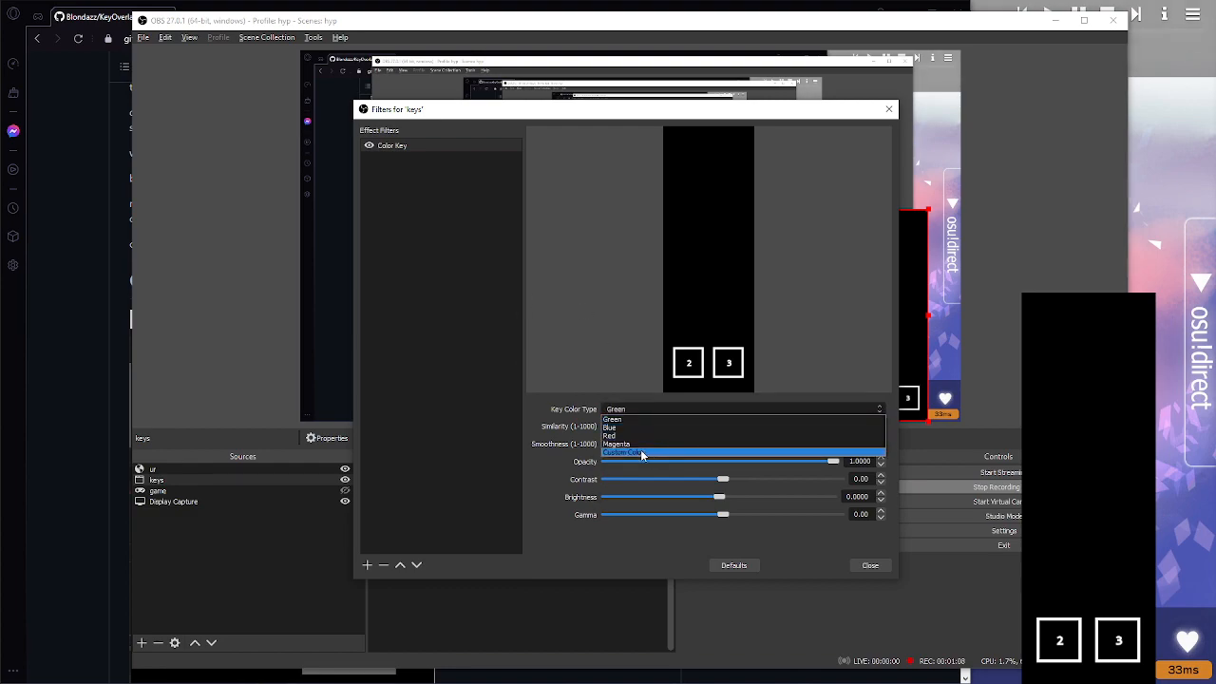
click(622, 452)
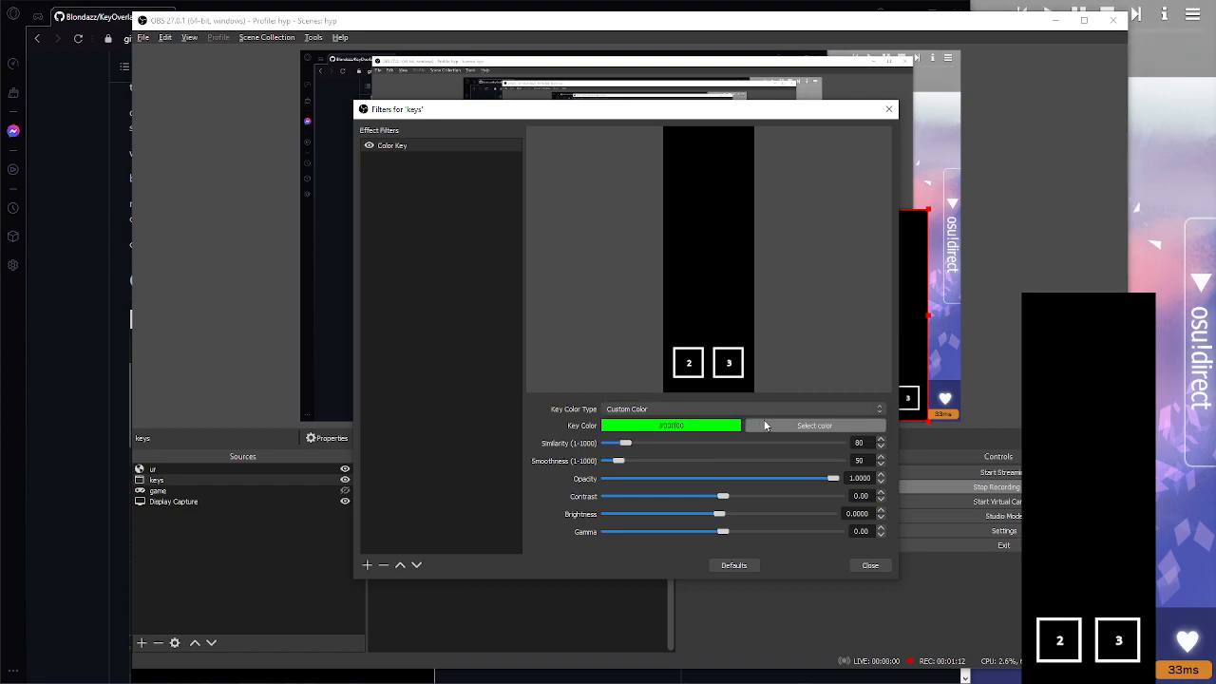
click(814, 424)
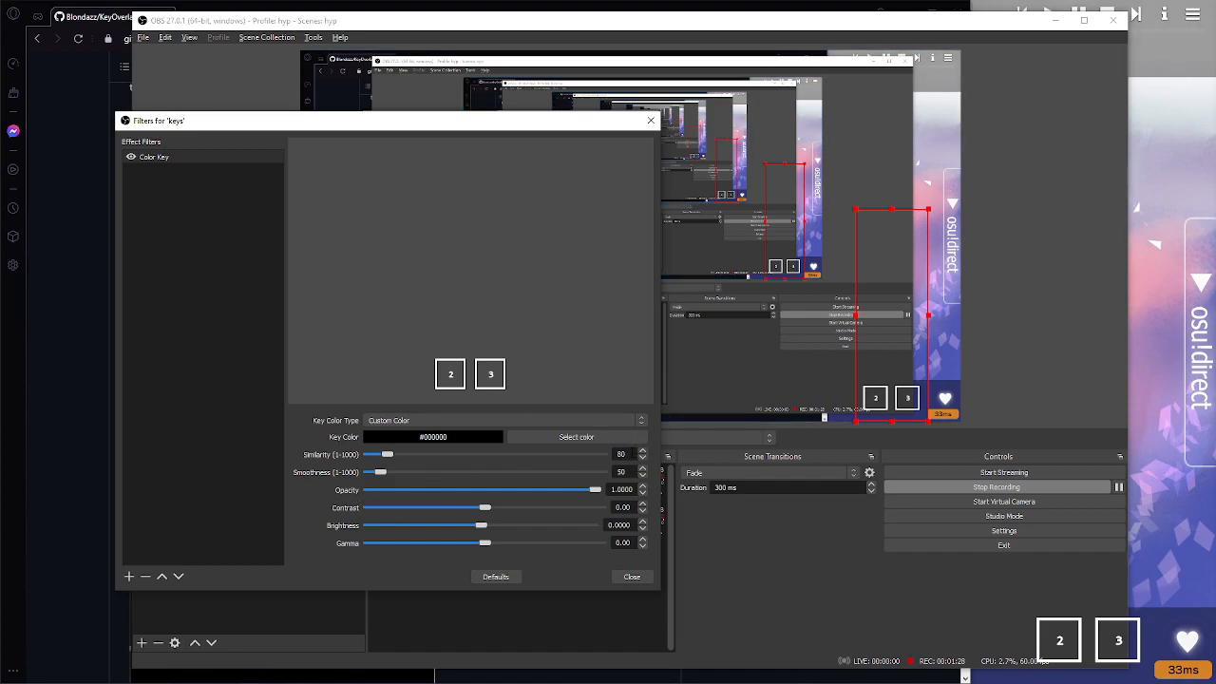
- Drag the Color Key Similarity slider up to 255
drag(387, 454, 399, 454)
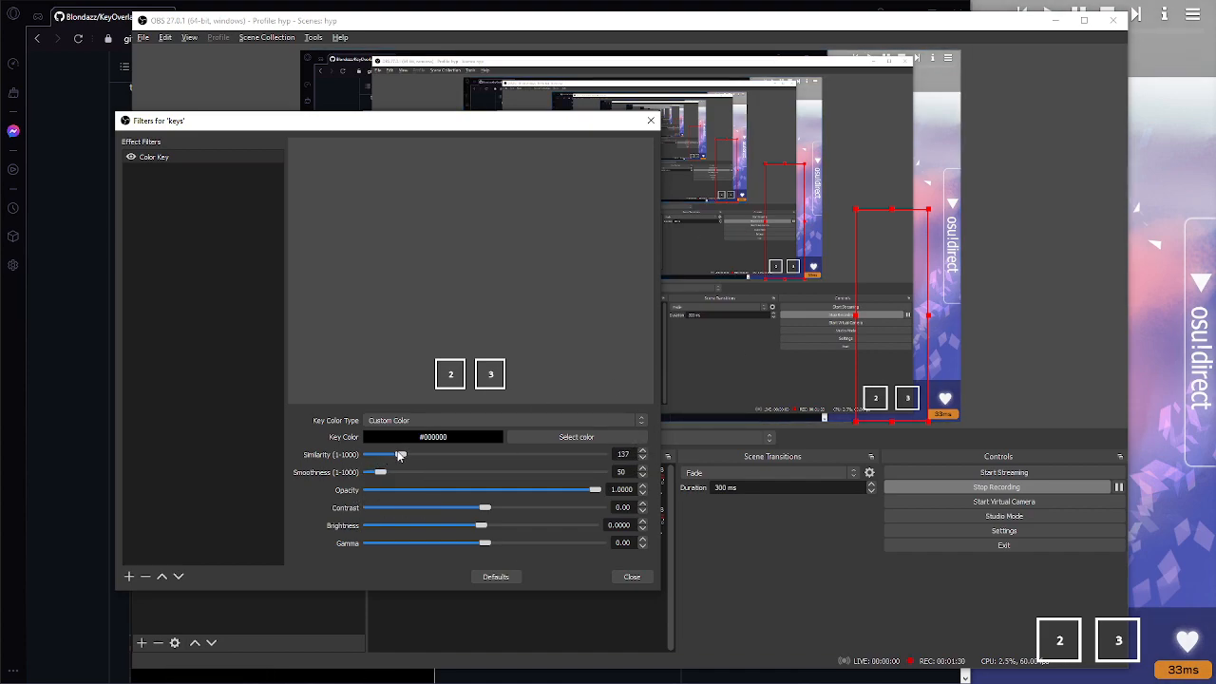
drag(399, 454, 427, 455)
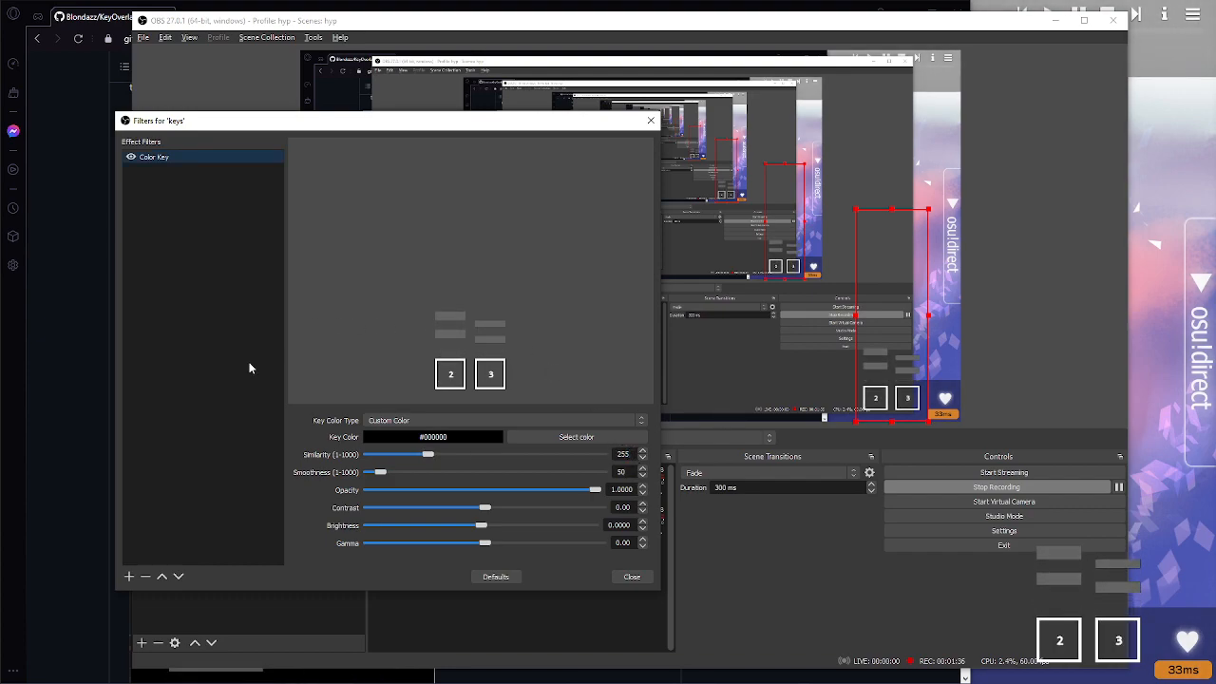
mouse_move(995, 249)
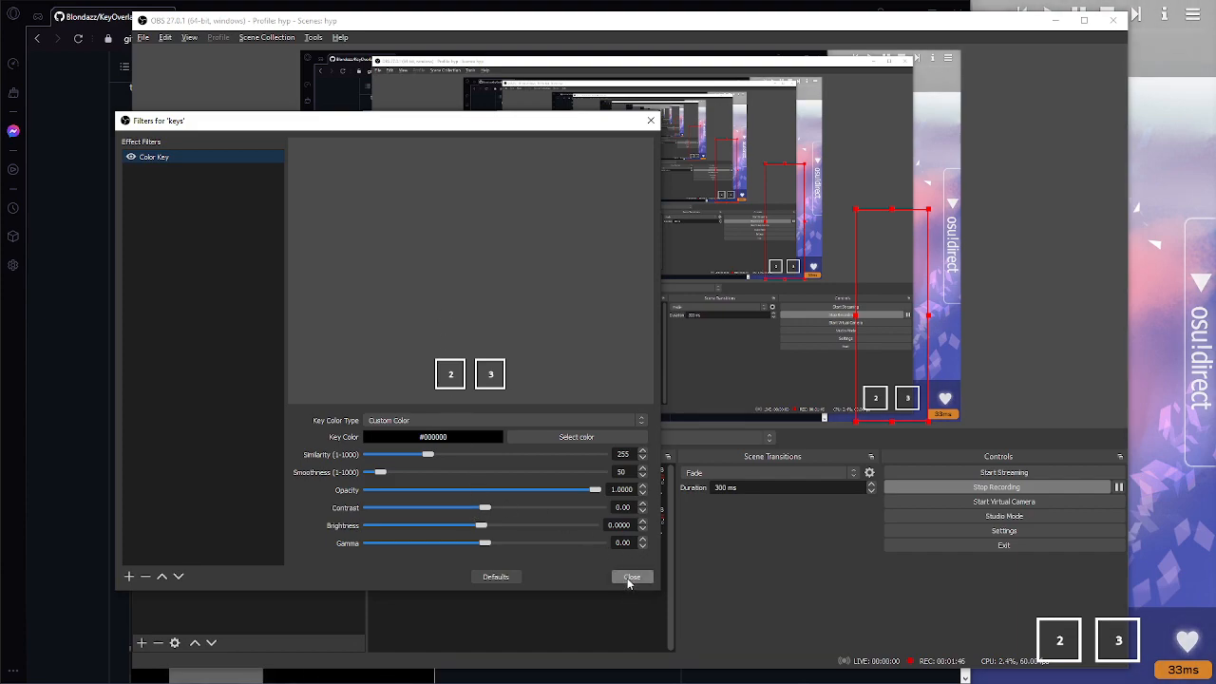
- Close the Filters for 'keys' dialog to return to the main OBS window
click(632, 577)
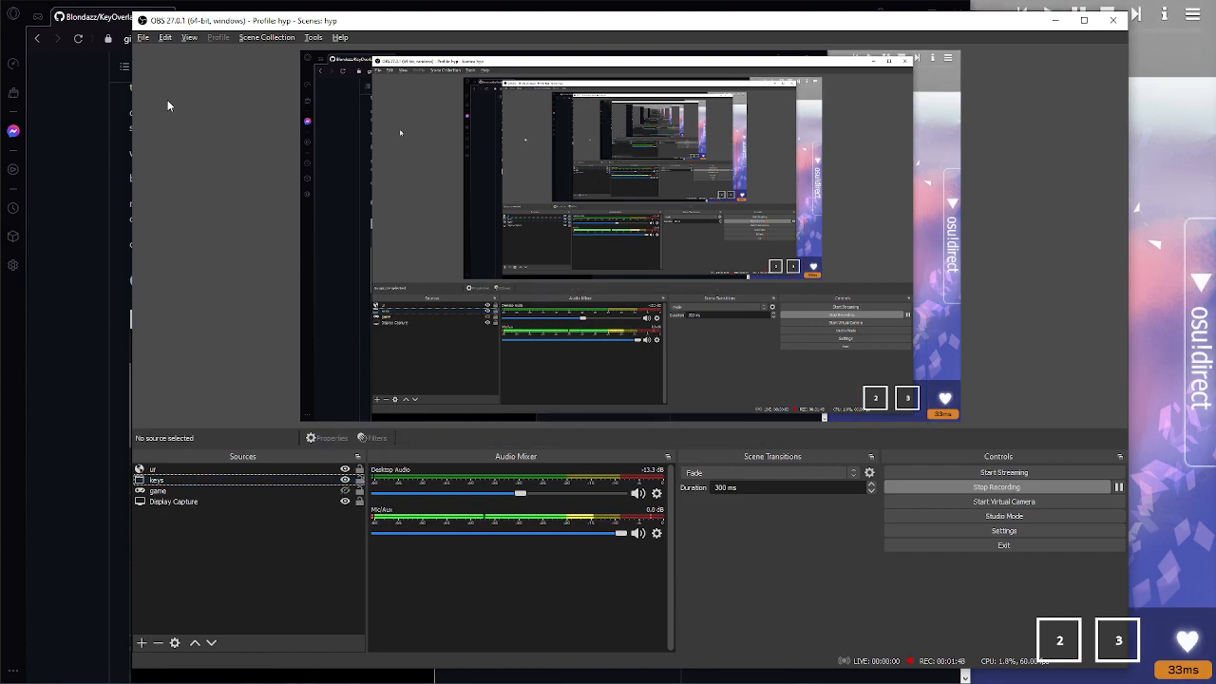